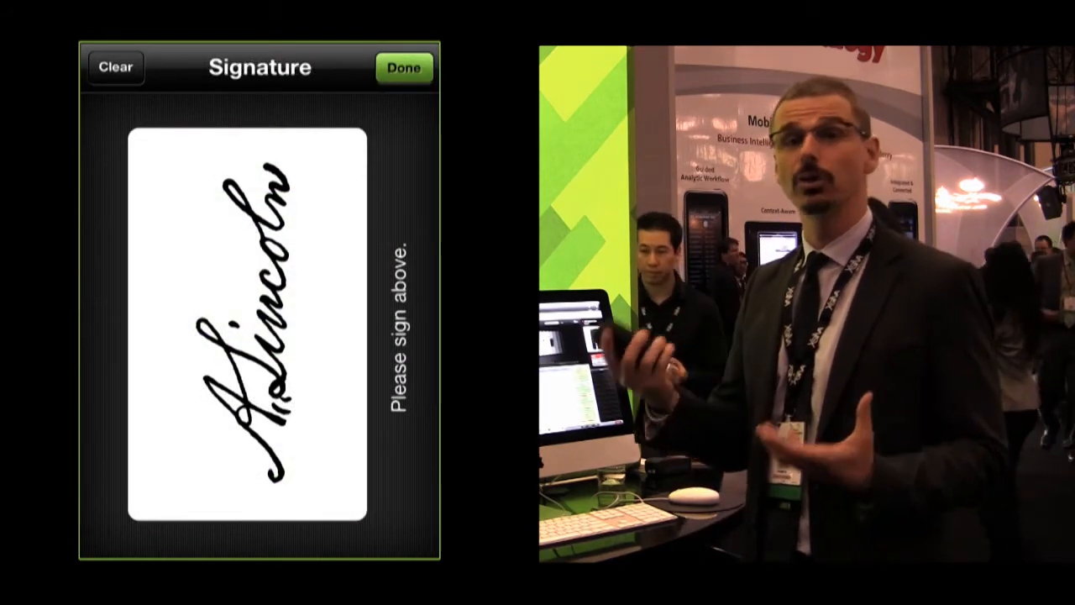
Step: Save the captured signature and return to the three-product invoice with $725.97 subtotal
click(403, 68)
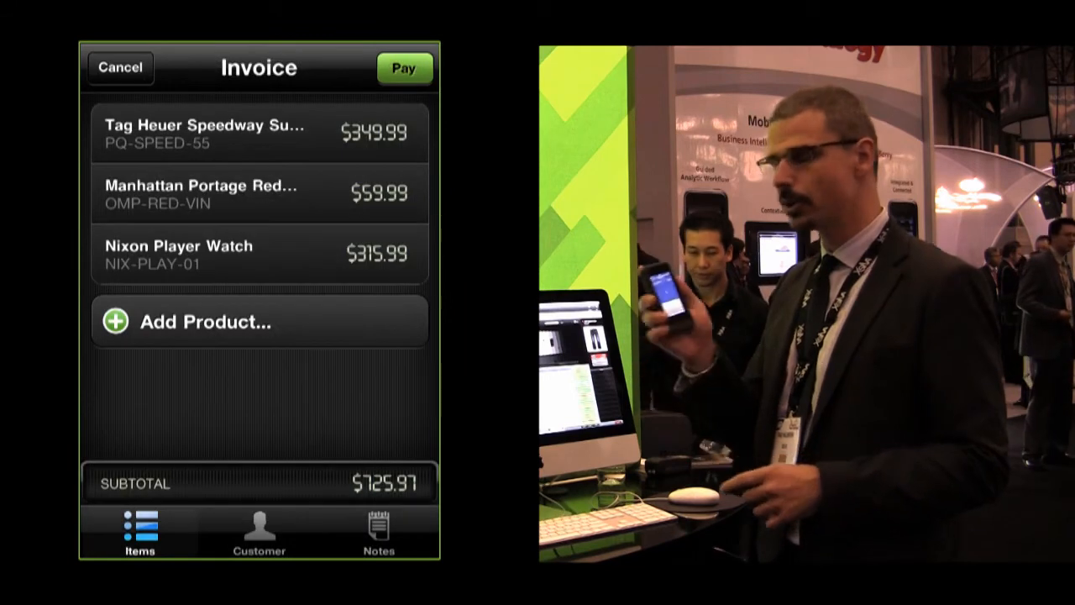